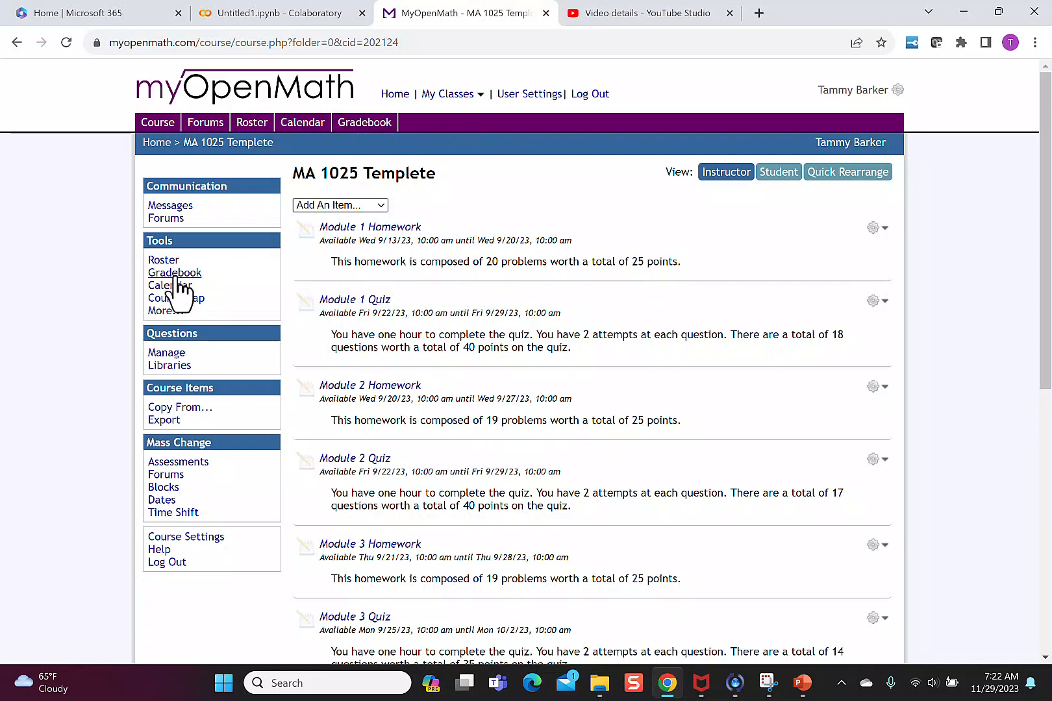
Go to the MA 1025 Templete course gradebook and bring up its Settings page
click(174, 273)
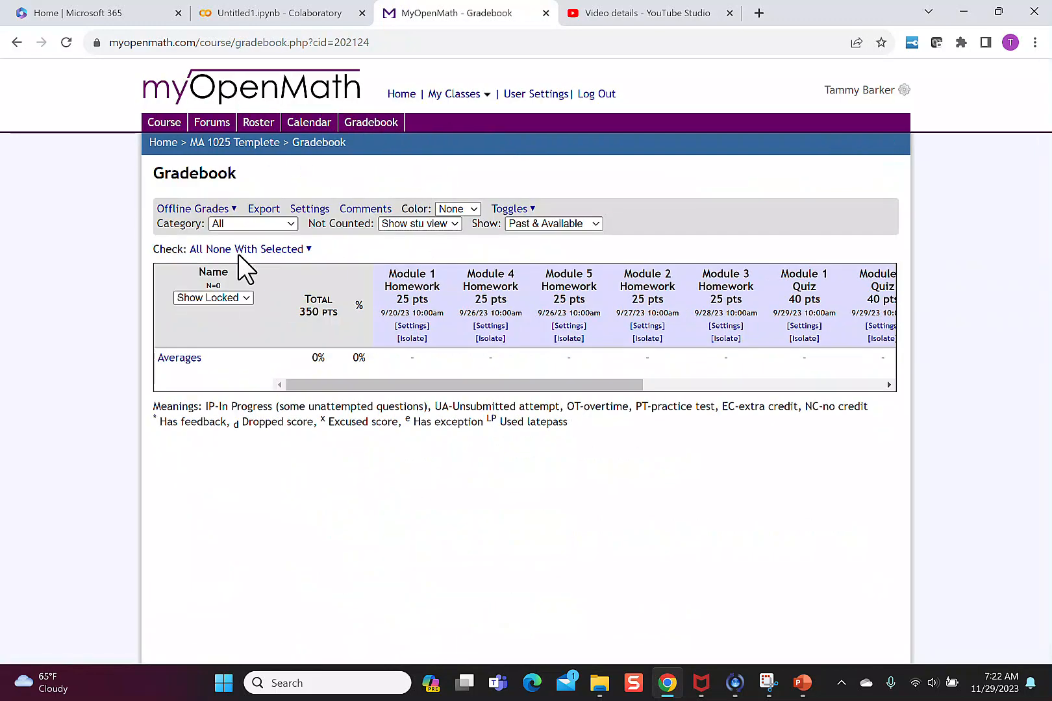
click(310, 209)
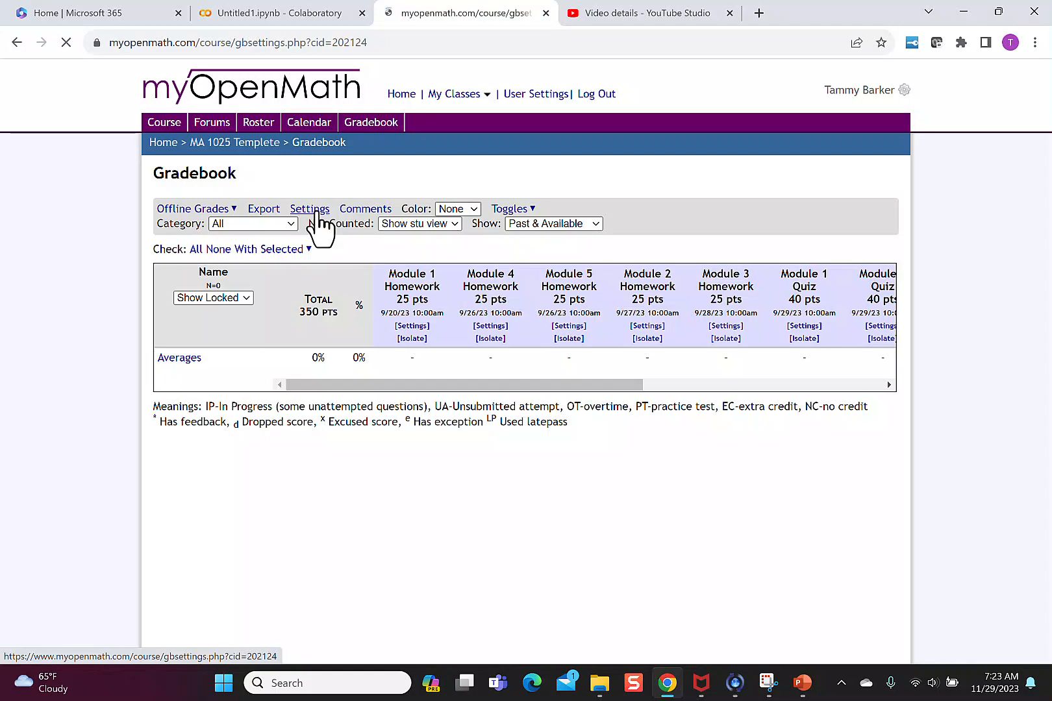
Create two new gradebook categories named Homework and Quiz and save the changes
click(309, 209)
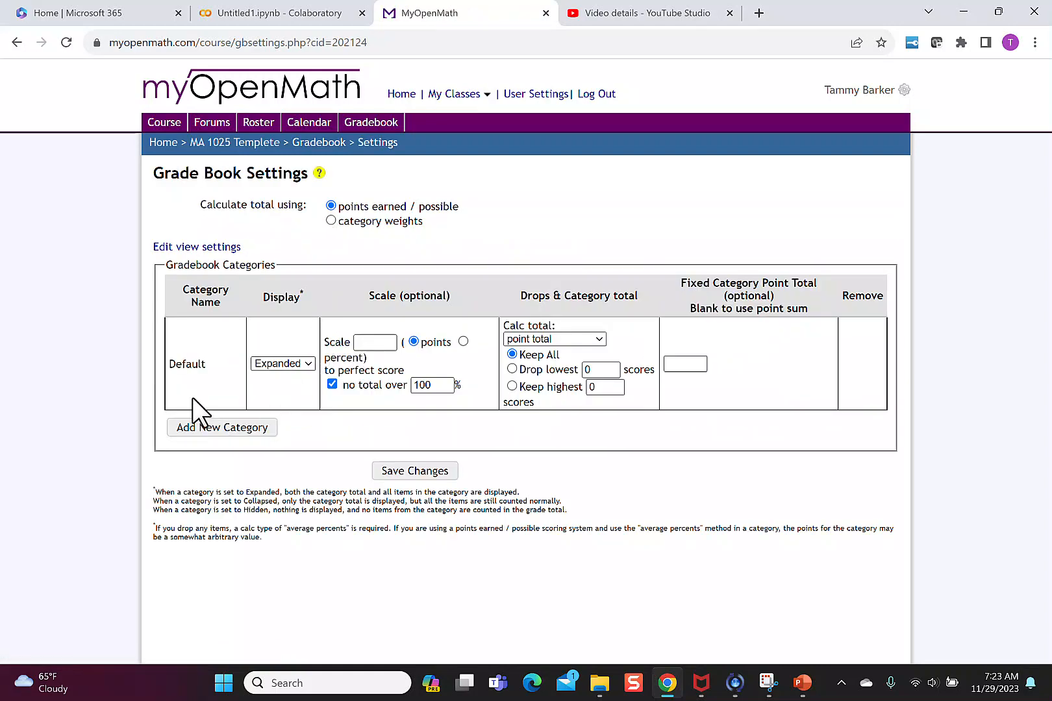
click(221, 427)
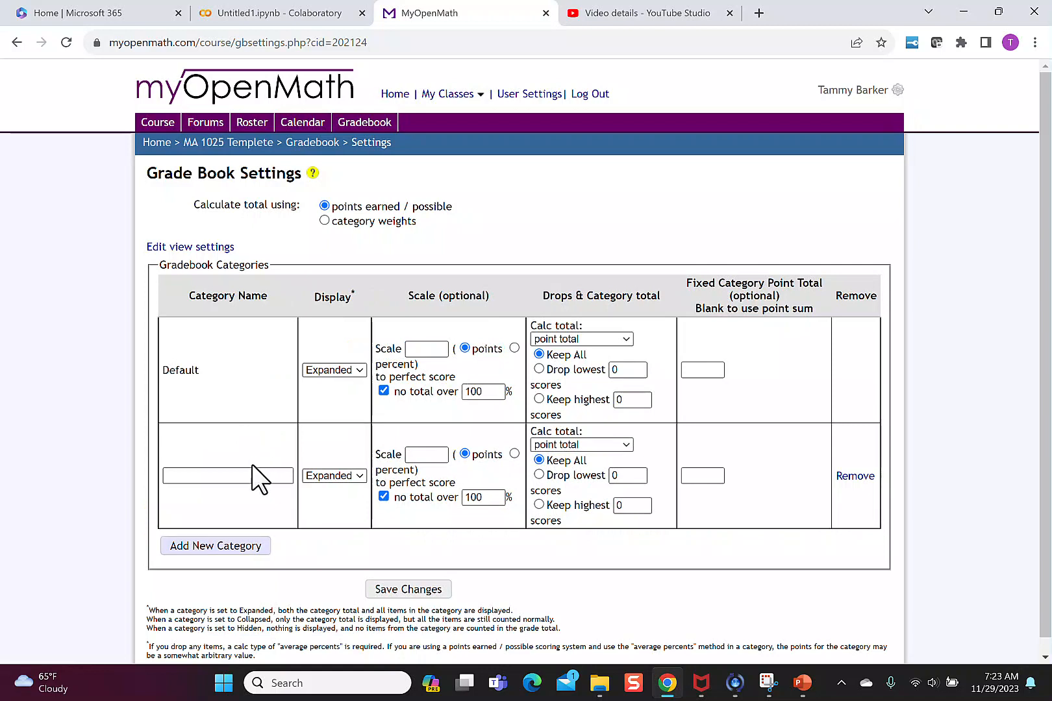
text(Home)
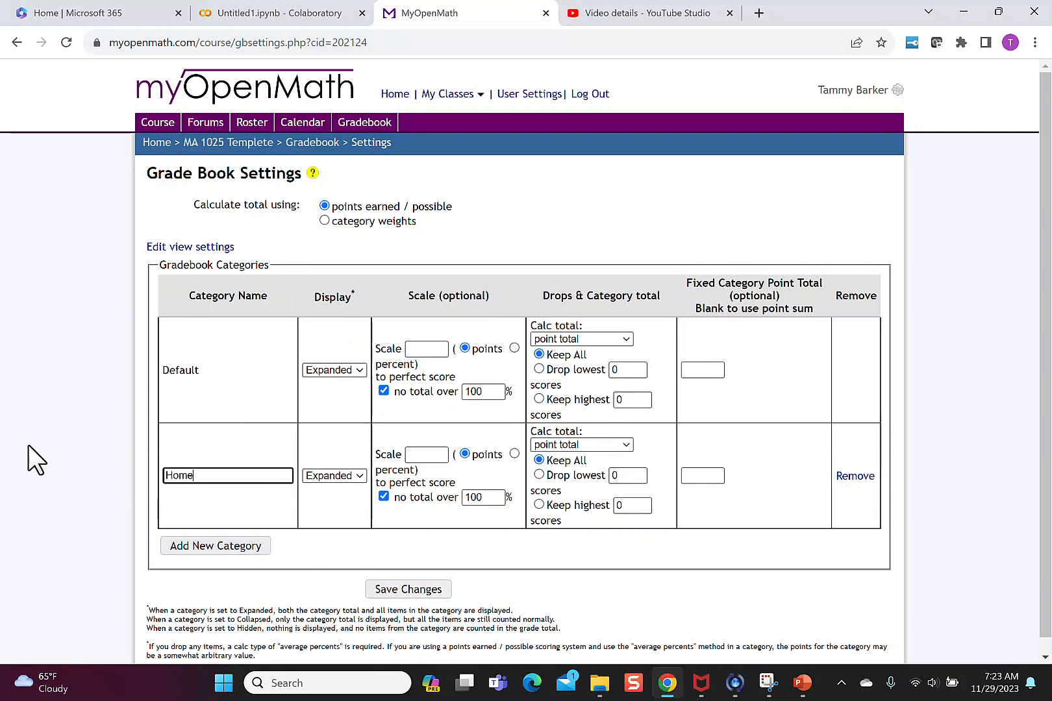
text(work)
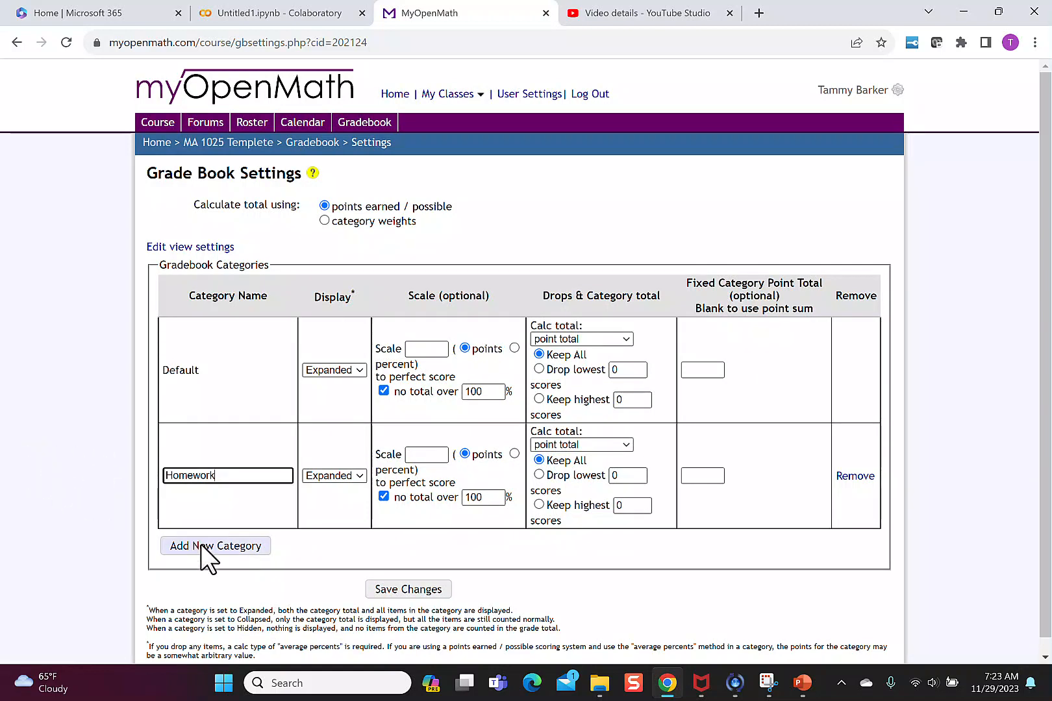
click(216, 545)
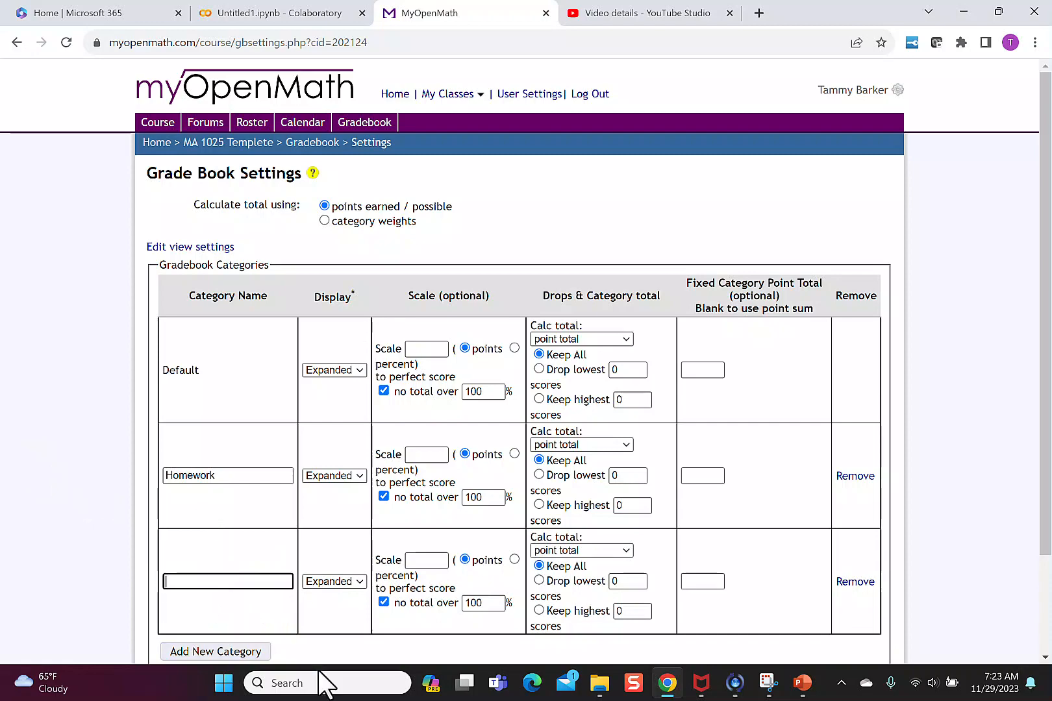
text(Quiz)
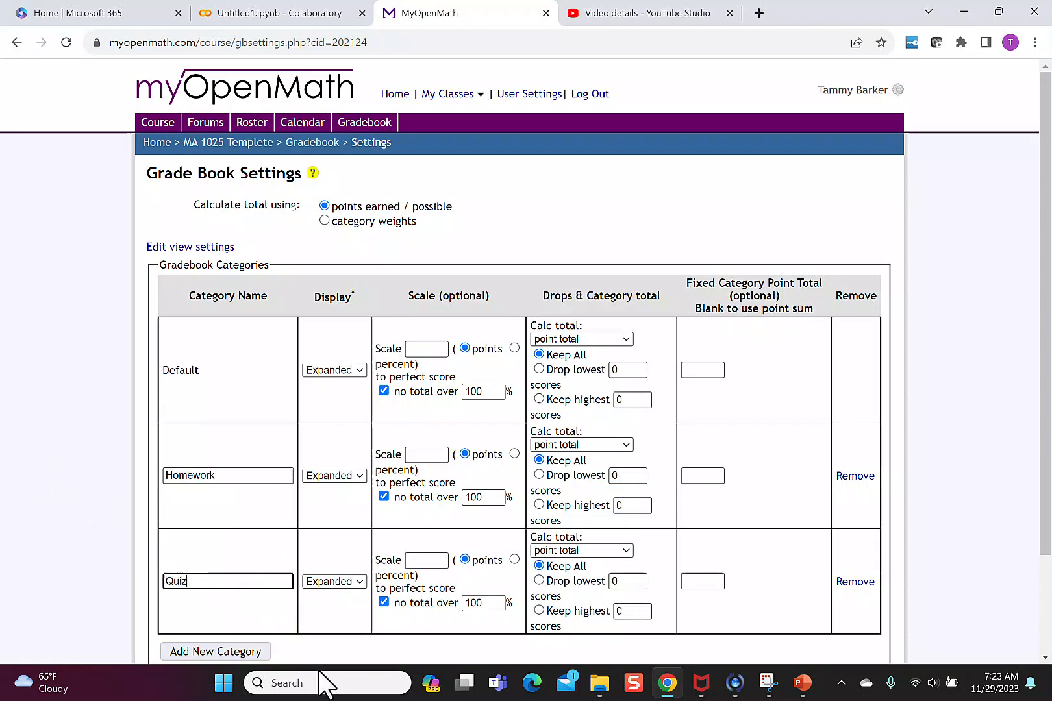
scroll(down, 3)
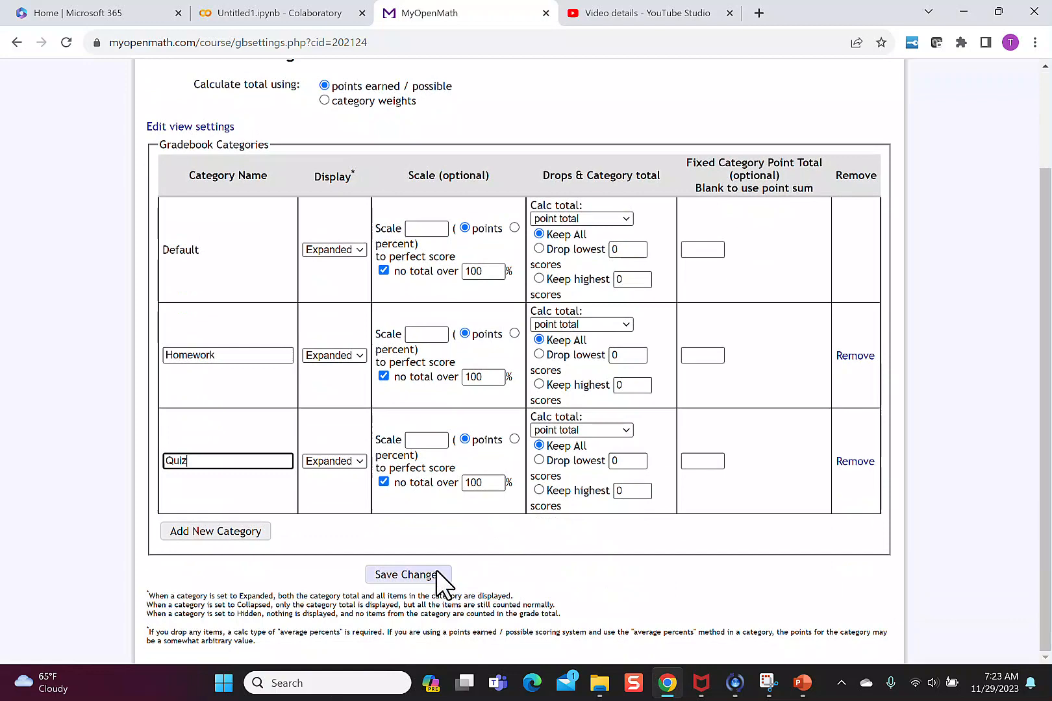
click(407, 575)
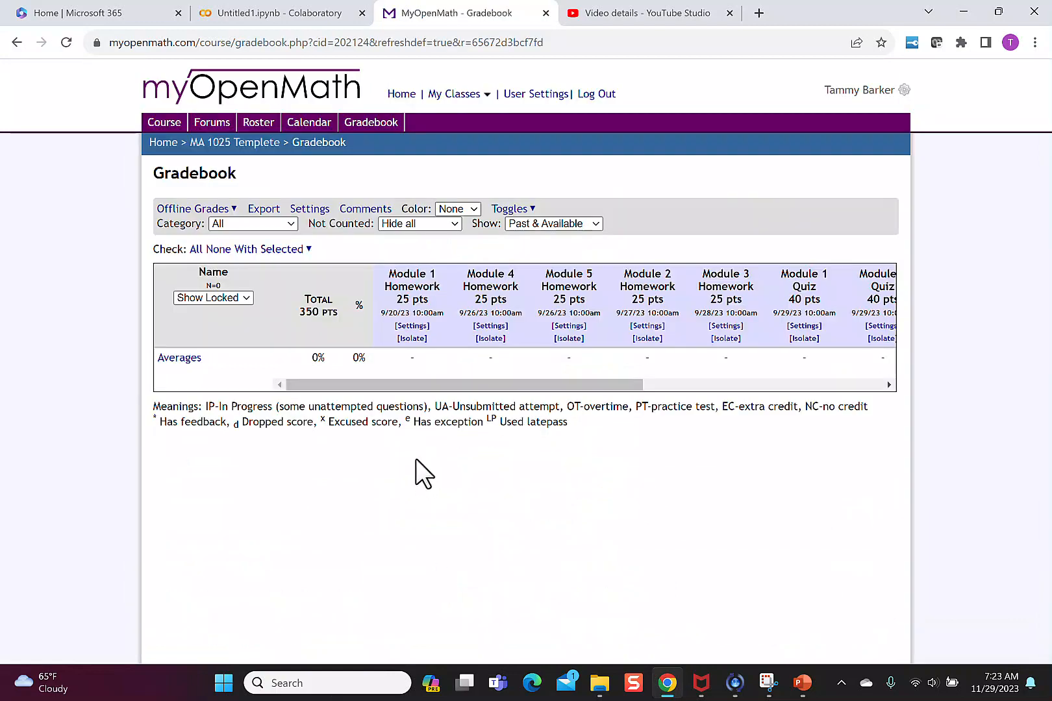
mouse_move(235, 143)
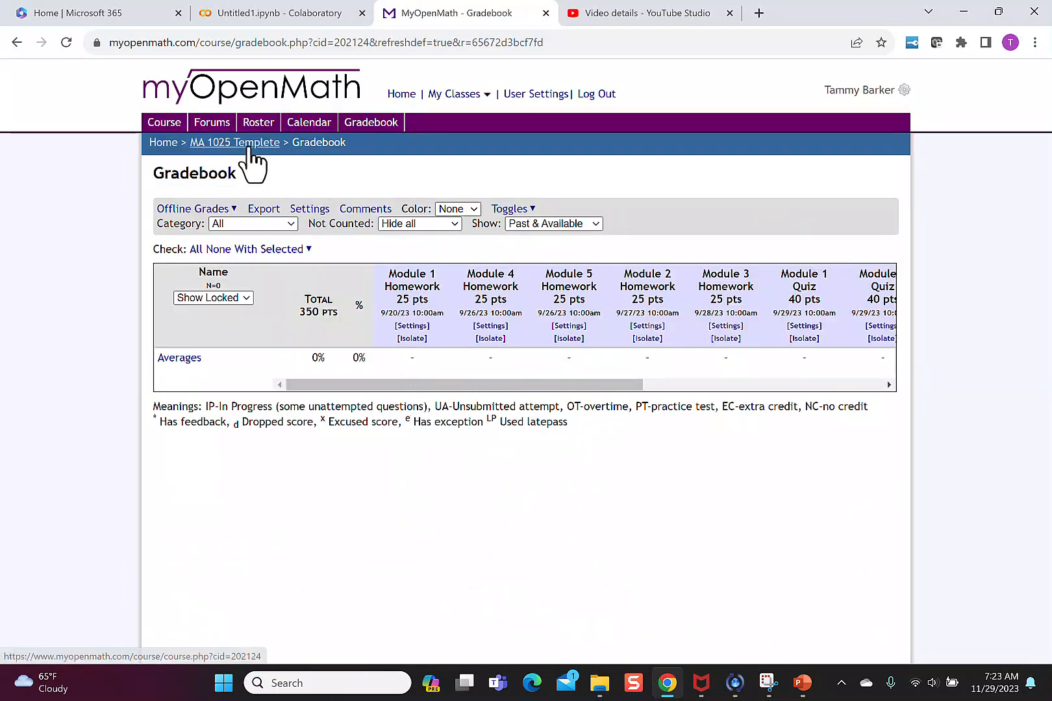
From the course page, set Module 1 Homework's Gradebook Category to Homework and save
click(234, 143)
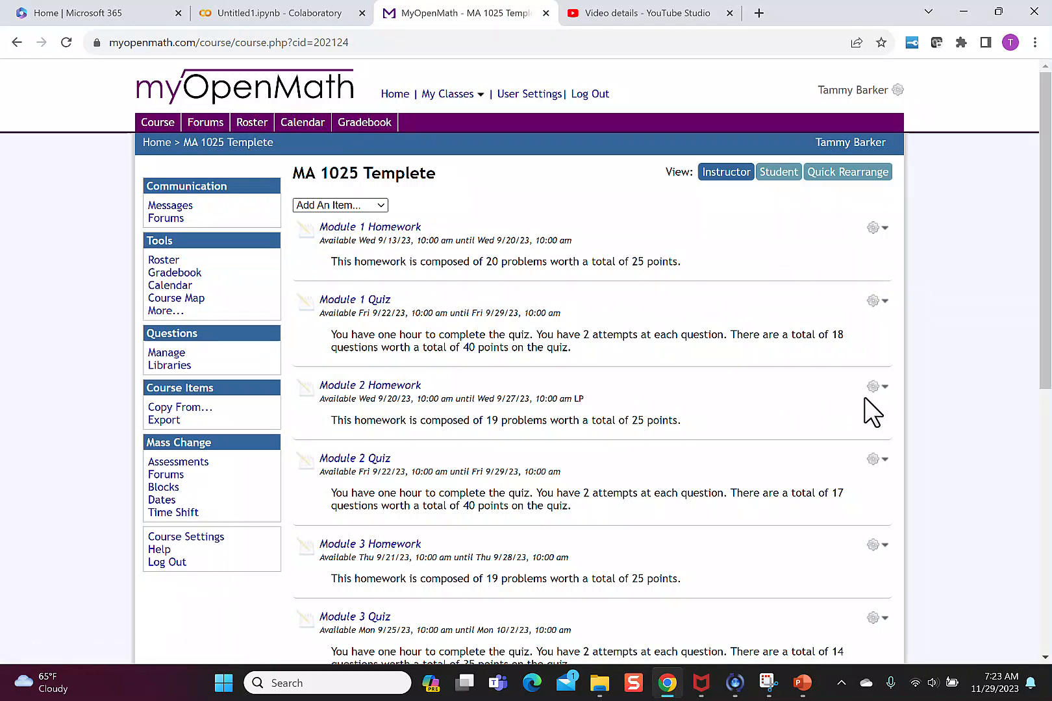
click(885, 227)
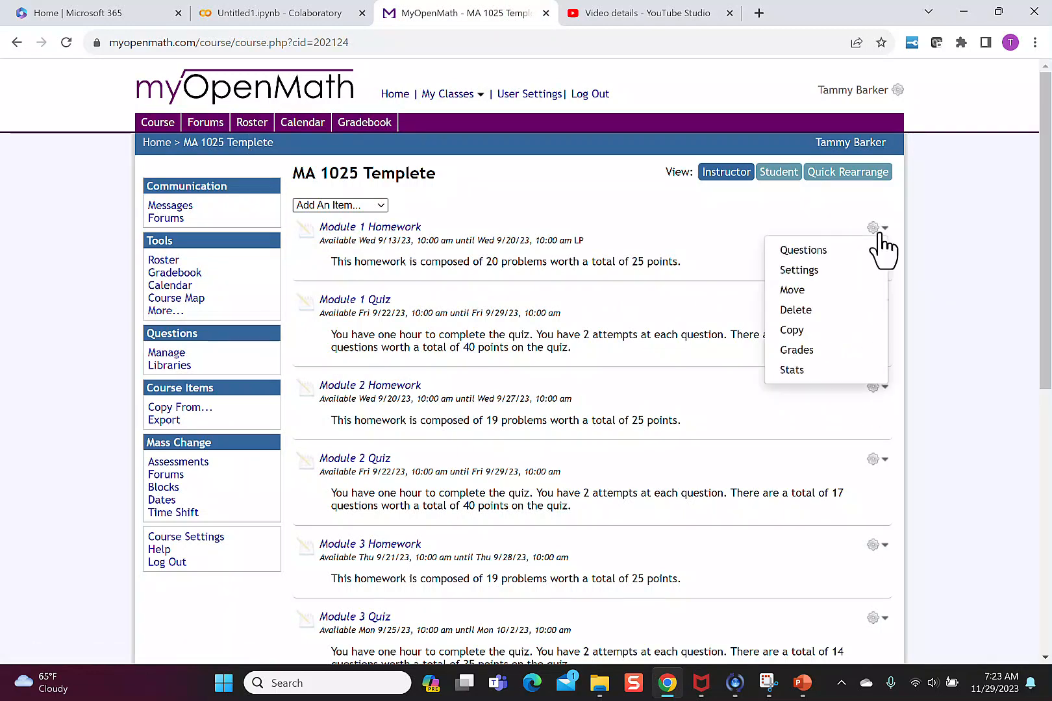
click(799, 270)
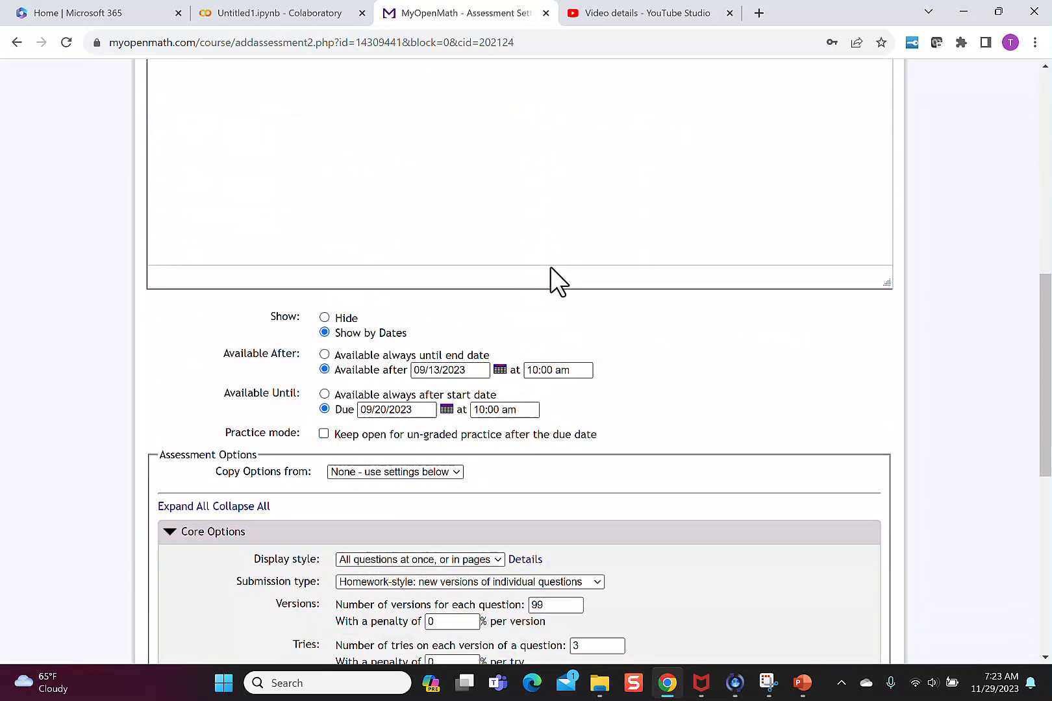
click(369, 332)
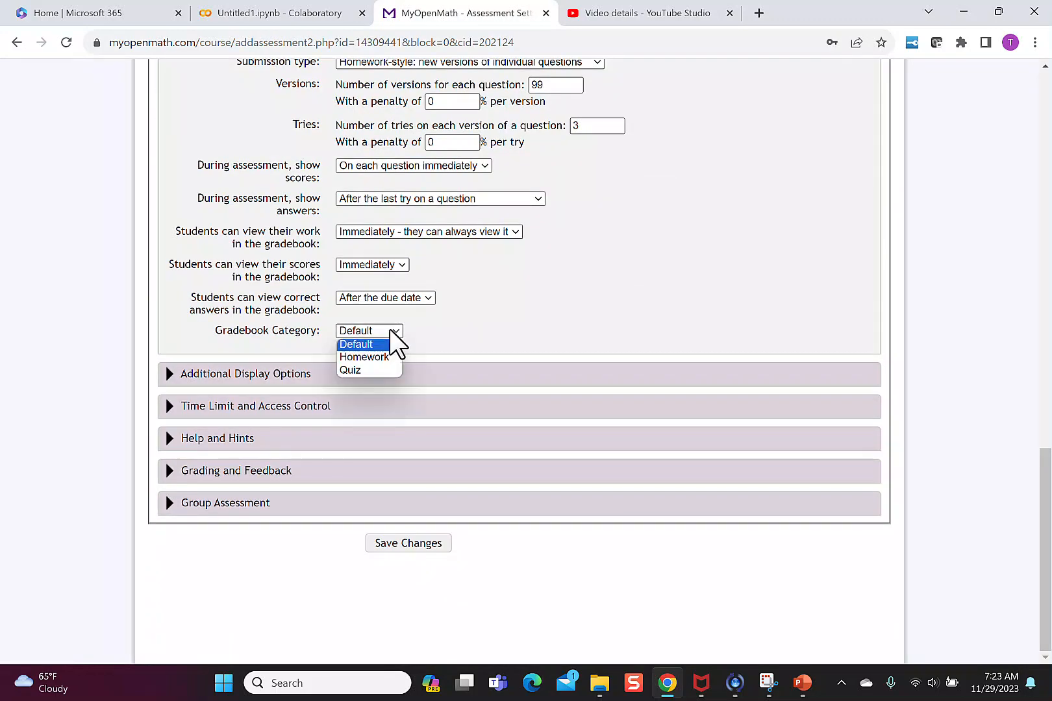
click(364, 357)
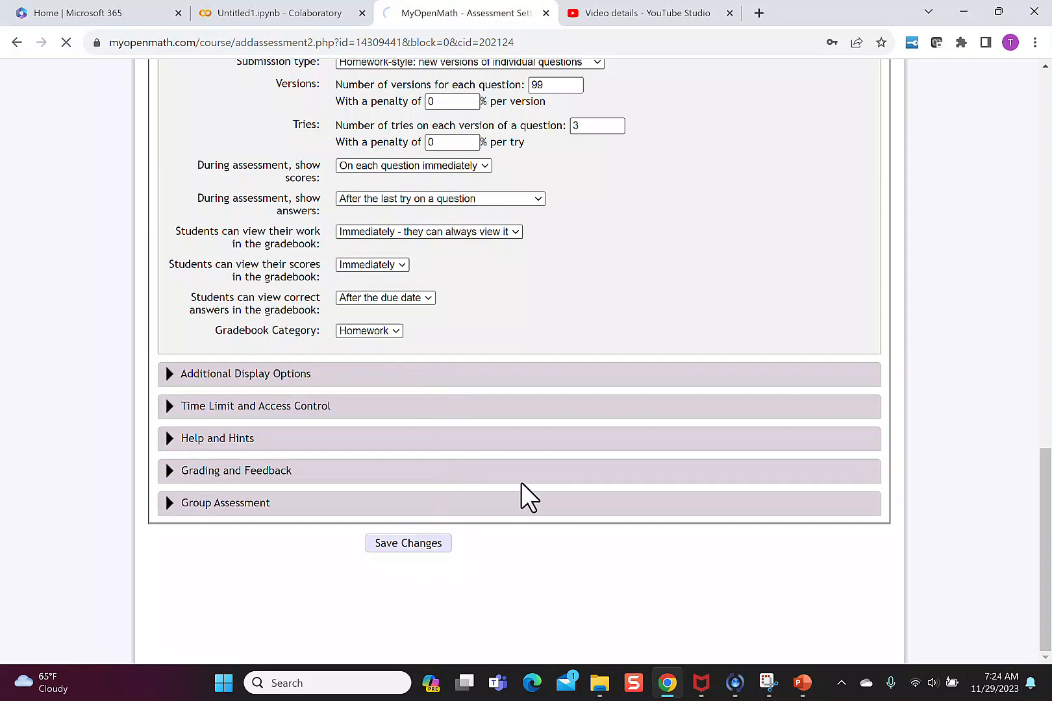
click(408, 543)
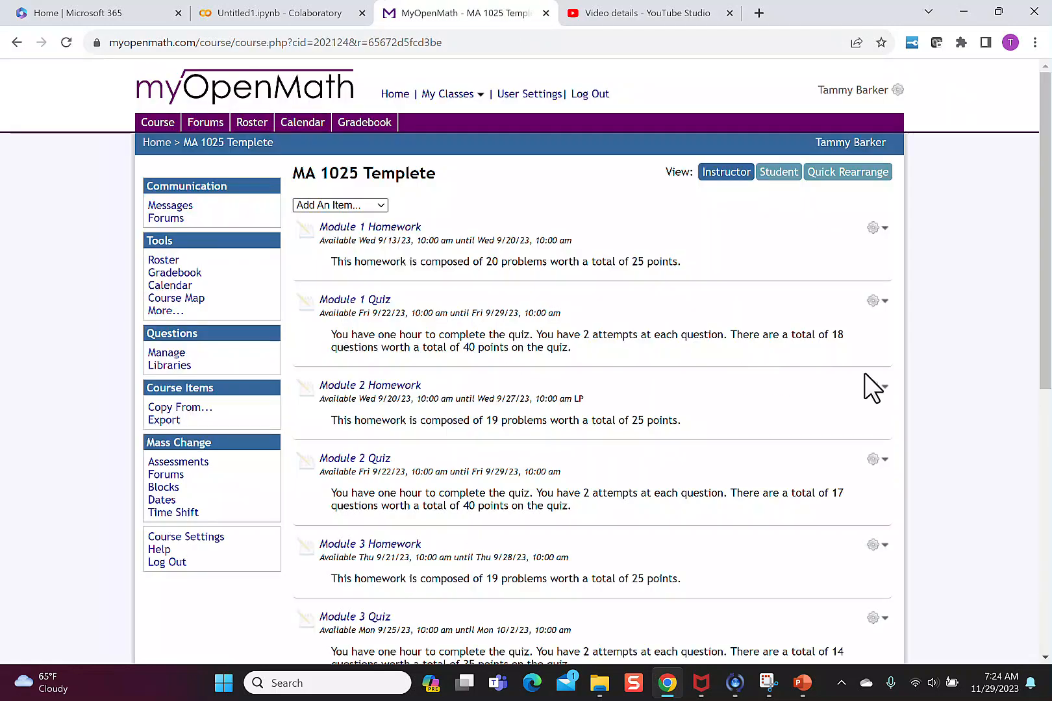
Set Module 1 Quiz's Gradebook Category to Quiz in its assessment settings and save
click(881, 301)
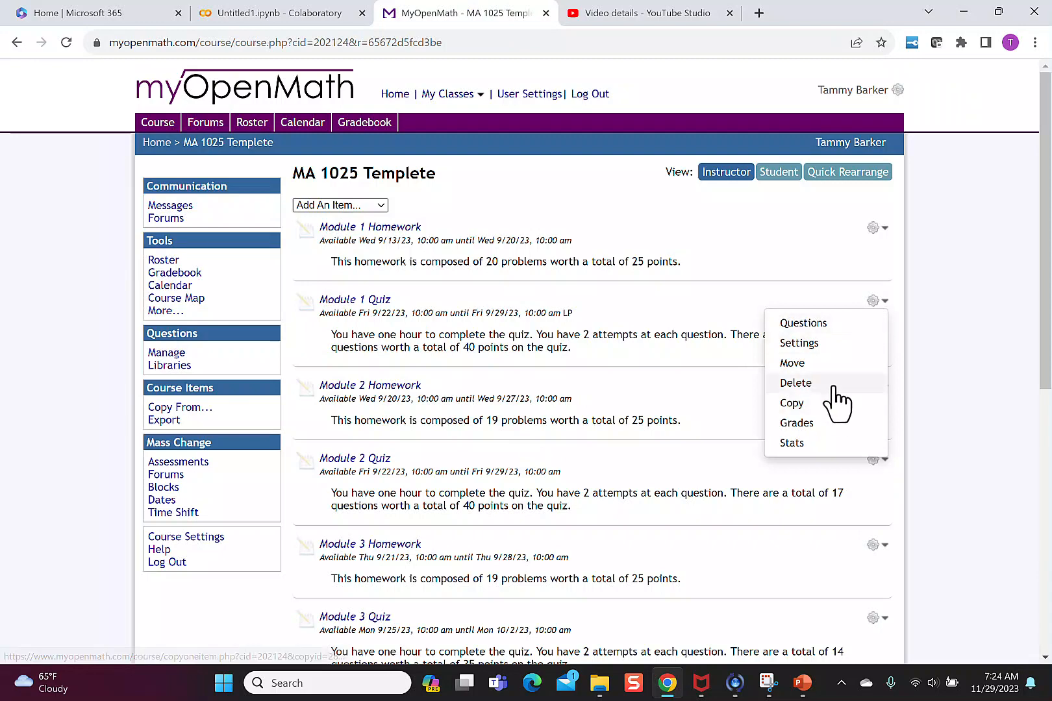
click(799, 343)
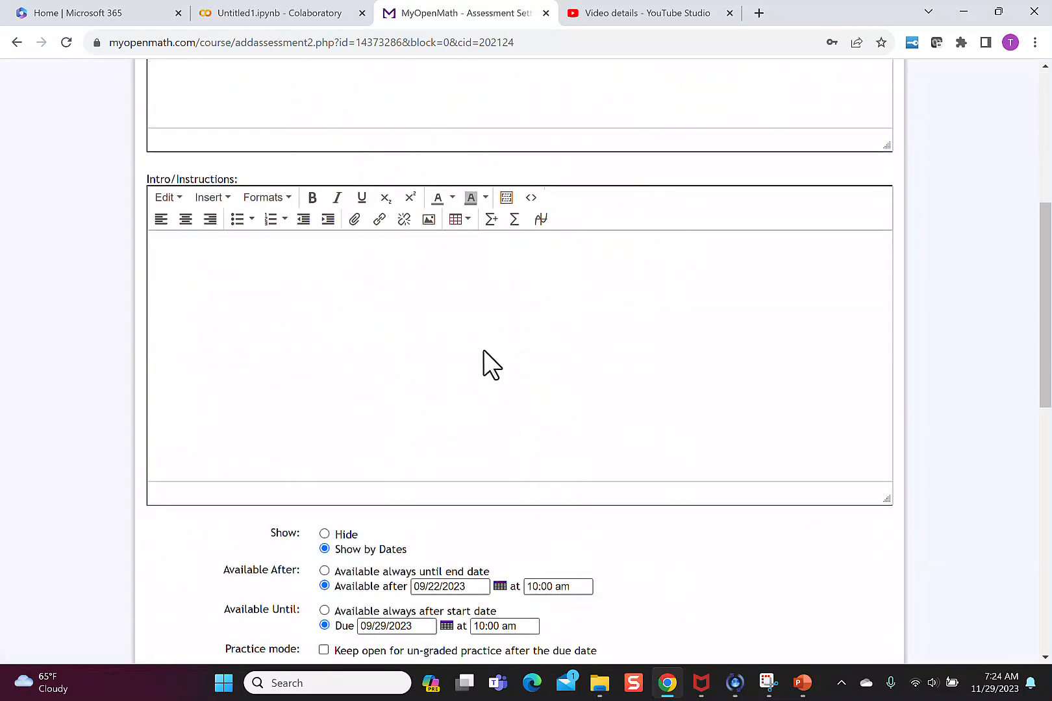
click(369, 332)
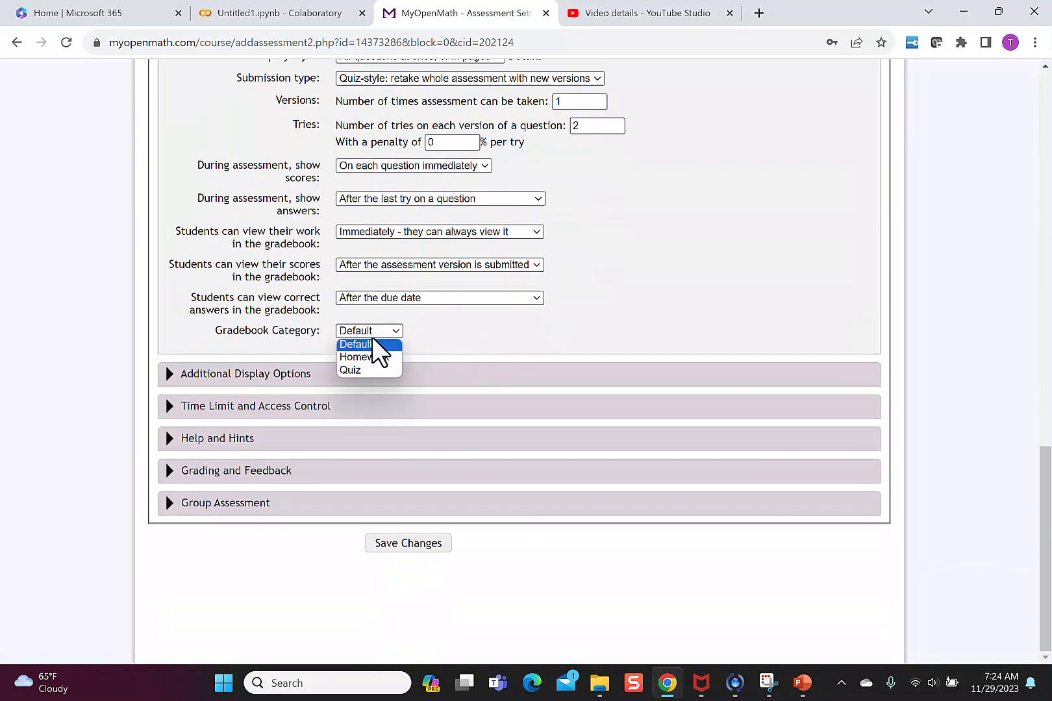
click(351, 370)
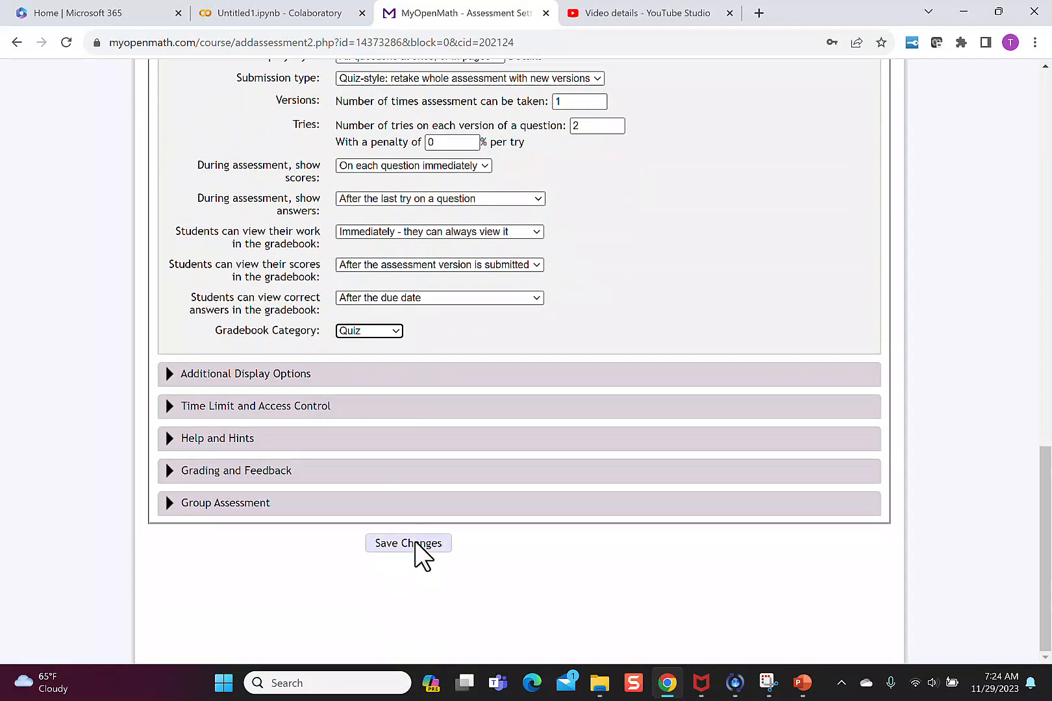
click(408, 543)
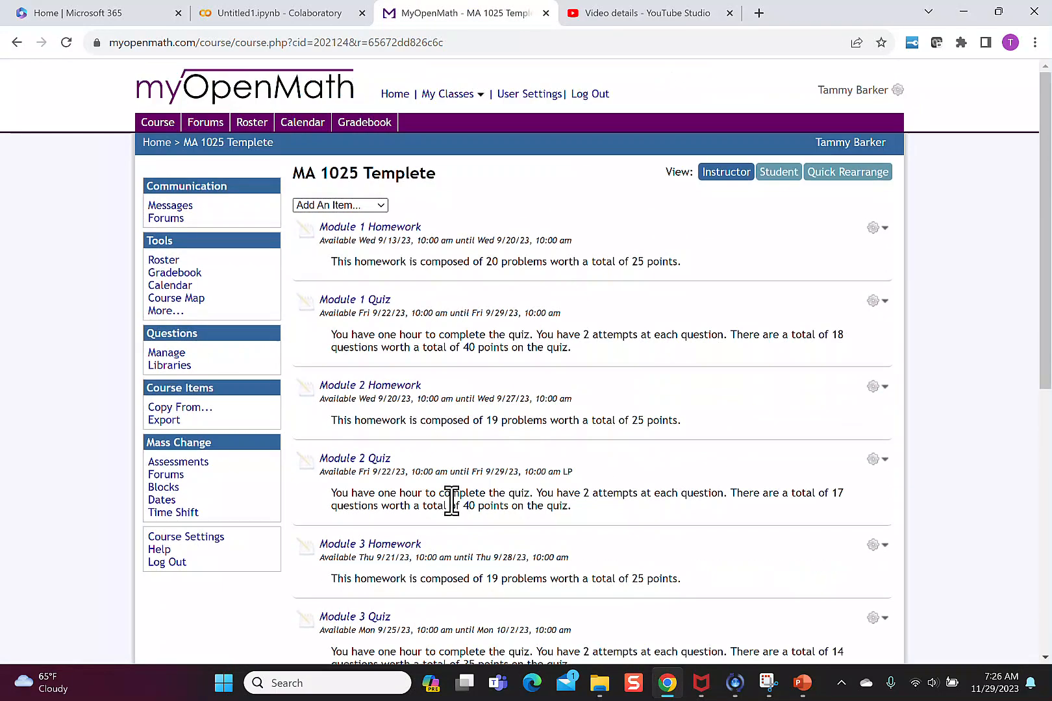
mouse_move(369, 386)
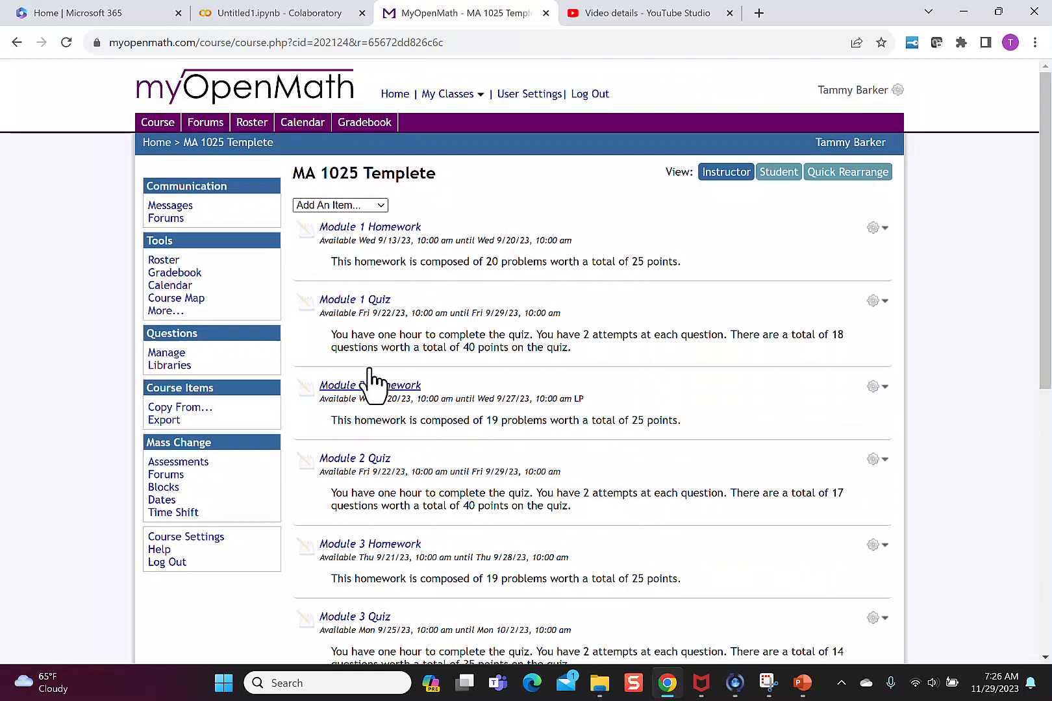
mouse_move(170, 286)
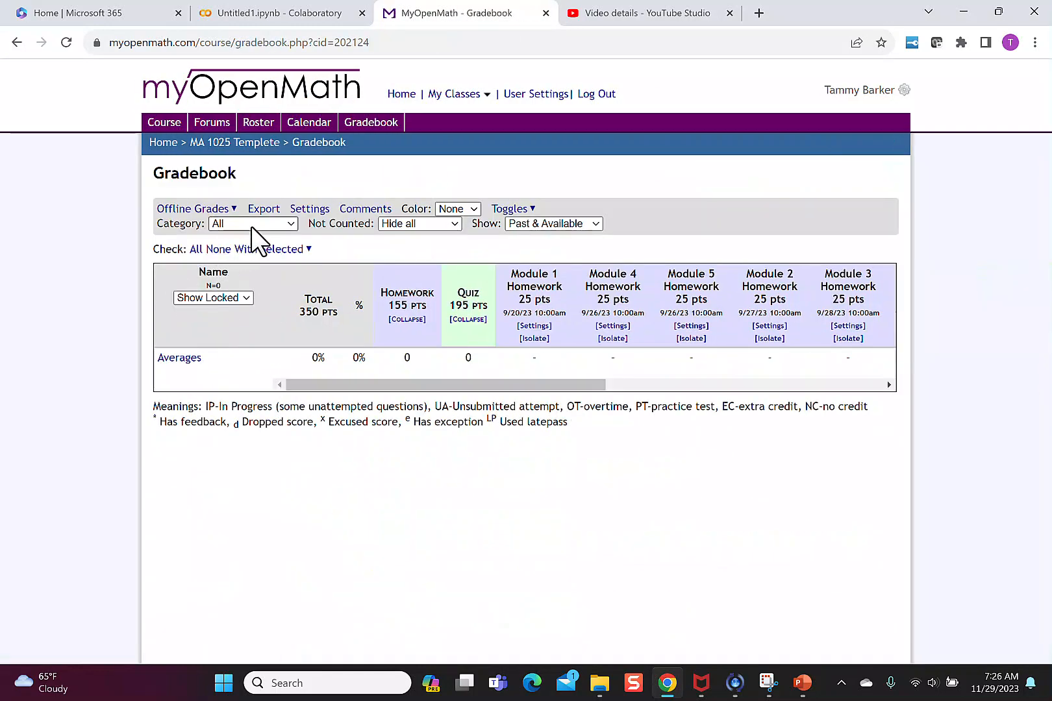
Filter the gradebook by category to Homework, then switch the filter to Quiz
click(252, 223)
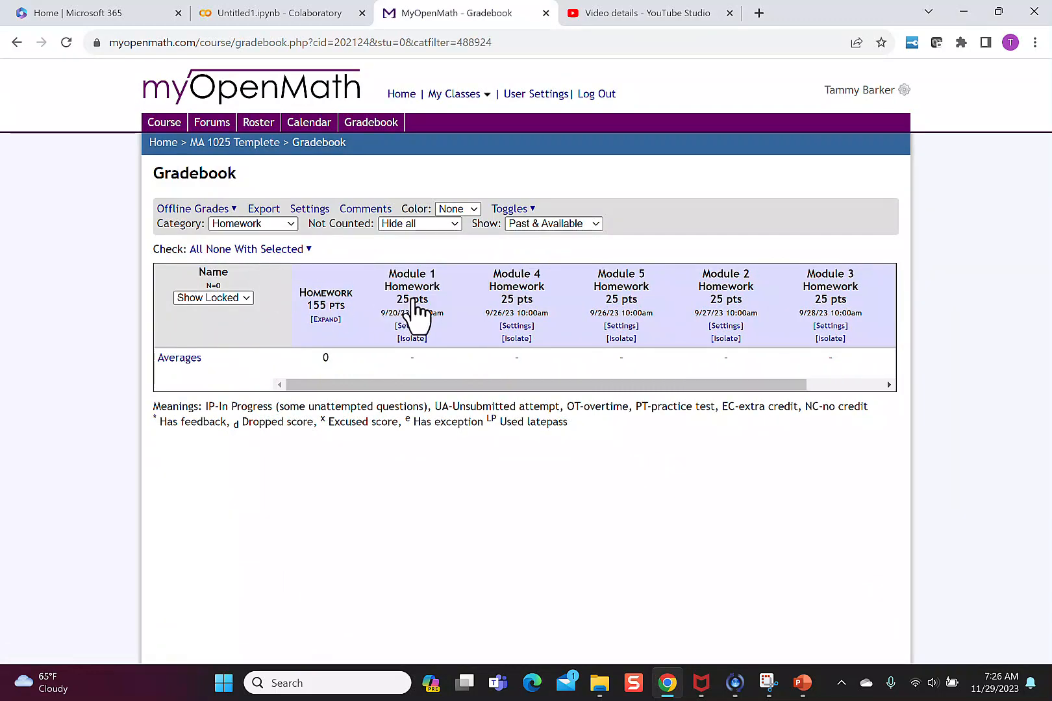
click(252, 224)
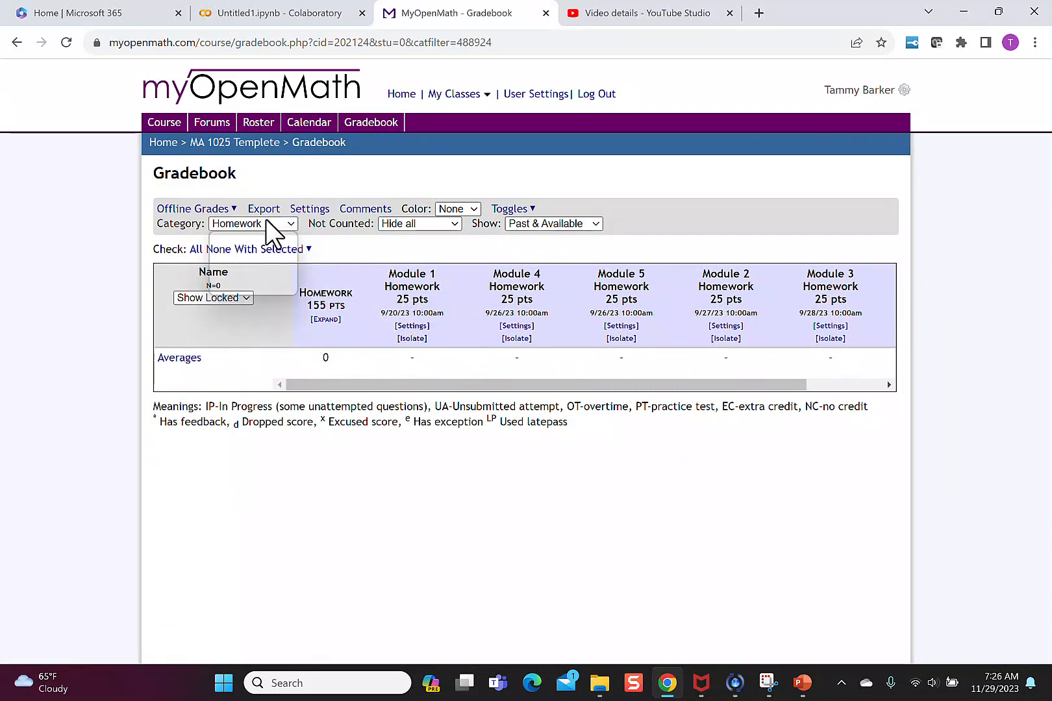
click(252, 223)
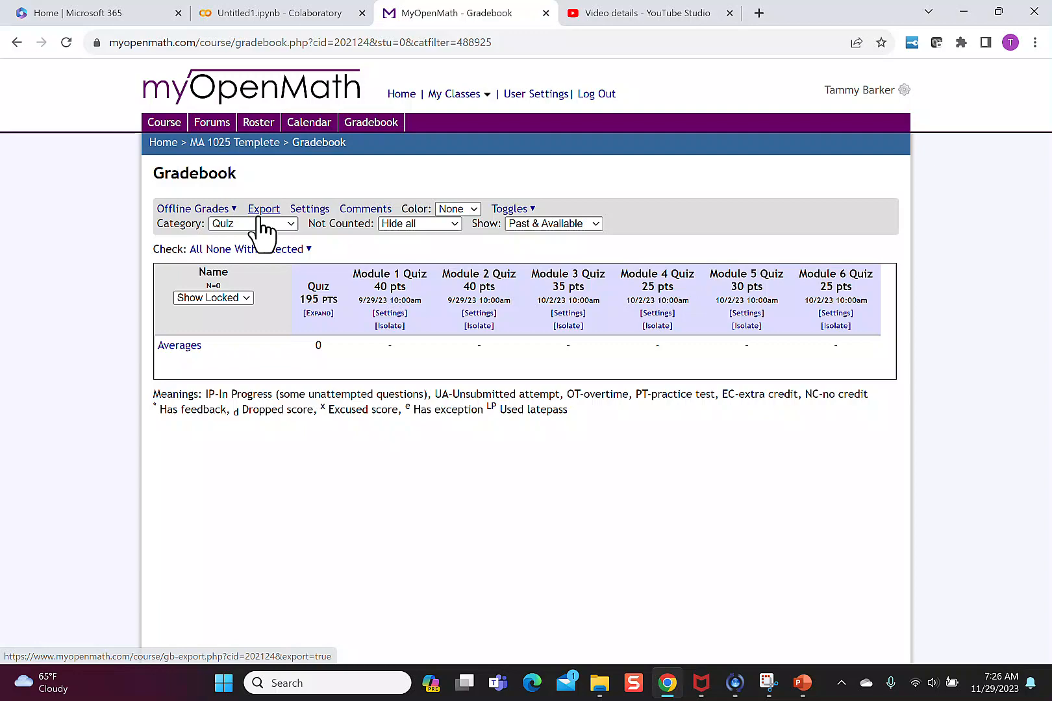
click(252, 223)
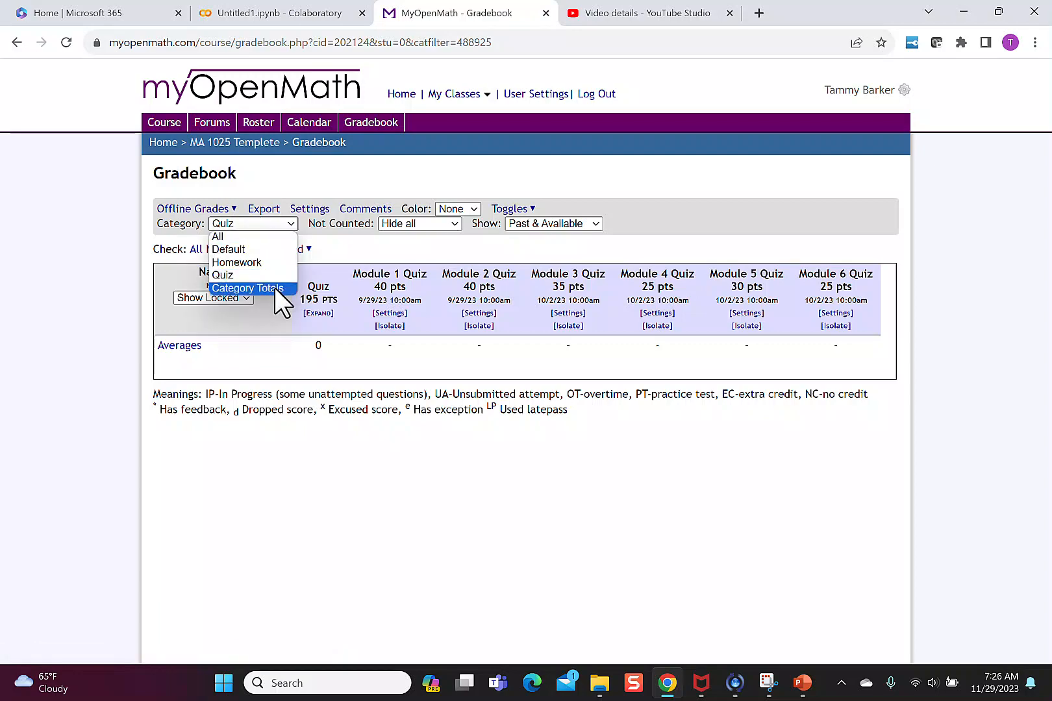
click(247, 289)
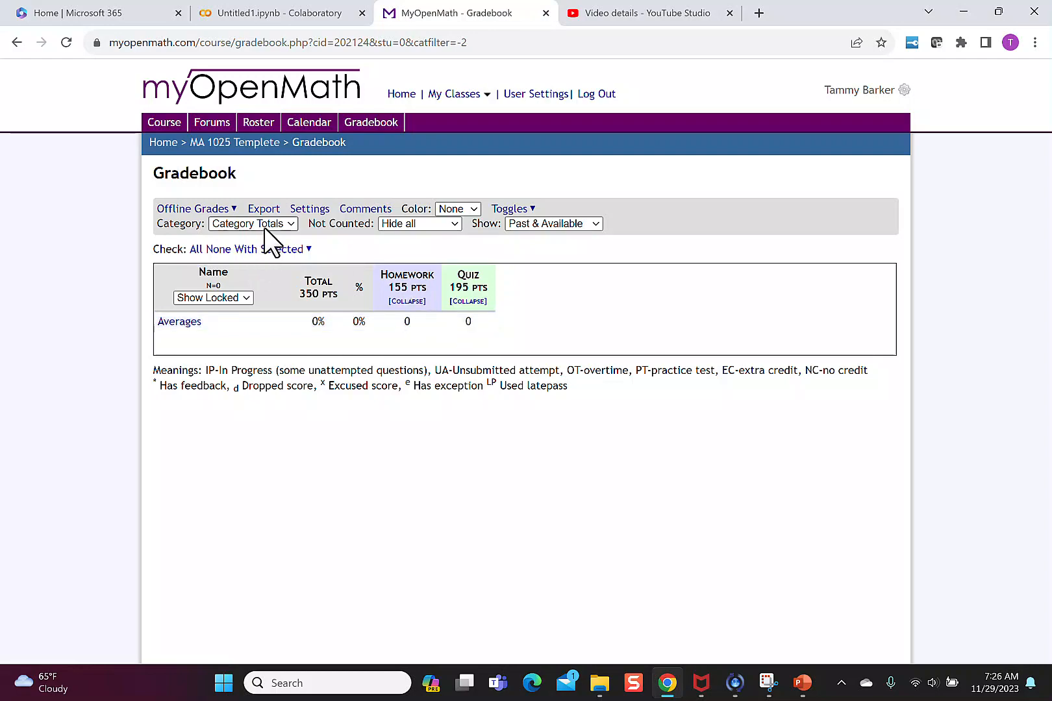
click(252, 223)
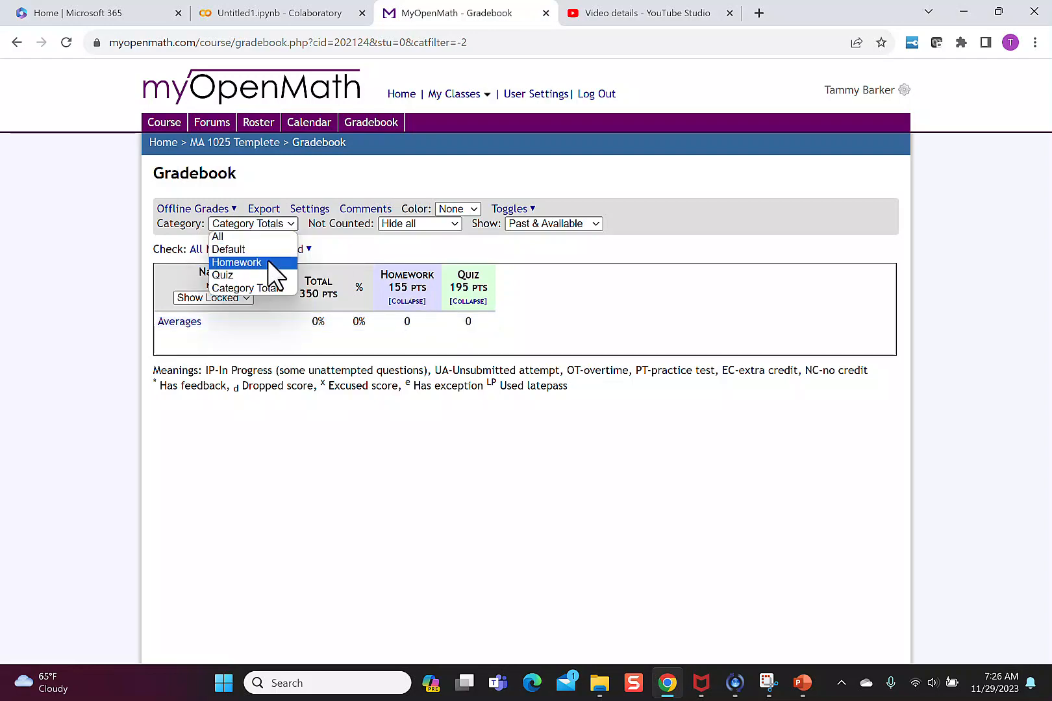
click(236, 262)
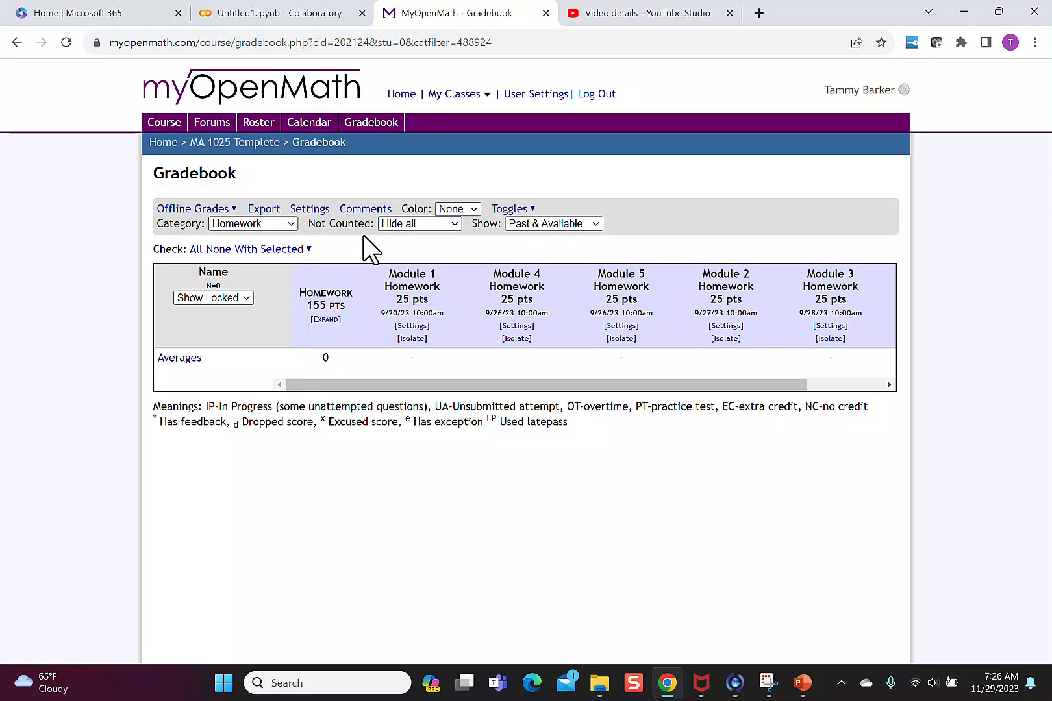
click(251, 224)
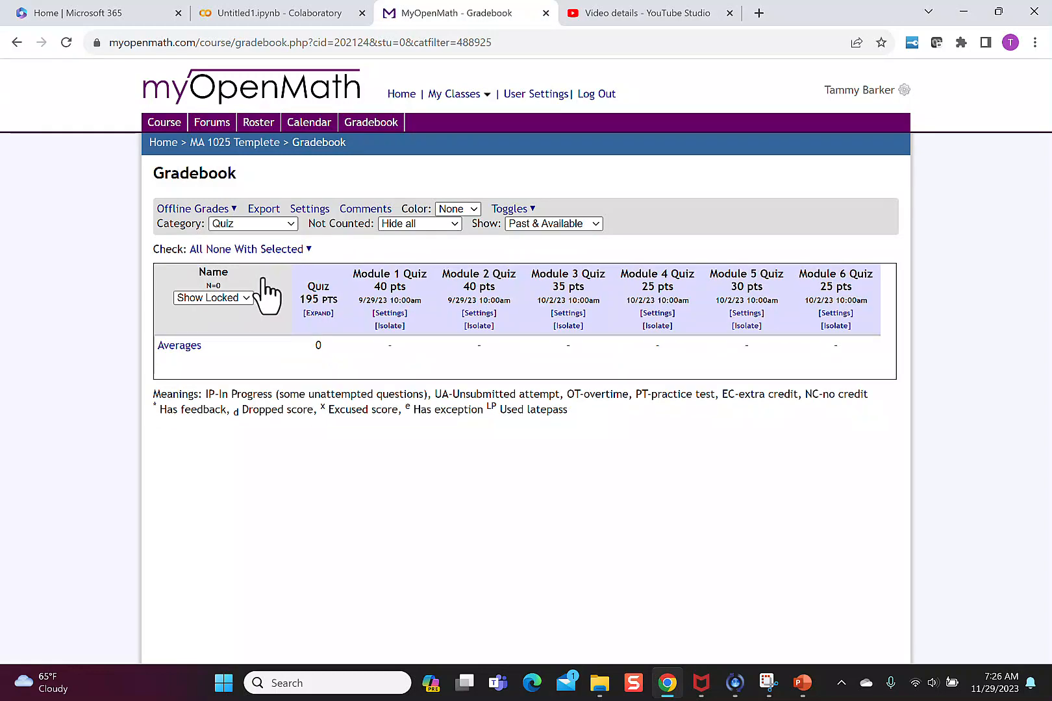
click(553, 223)
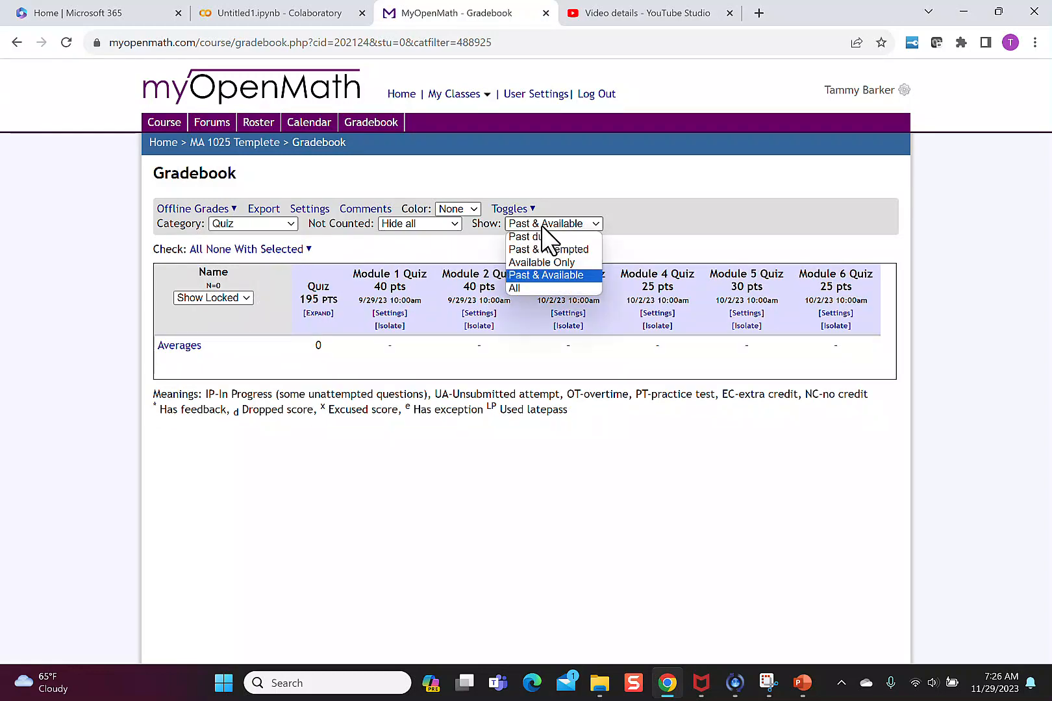